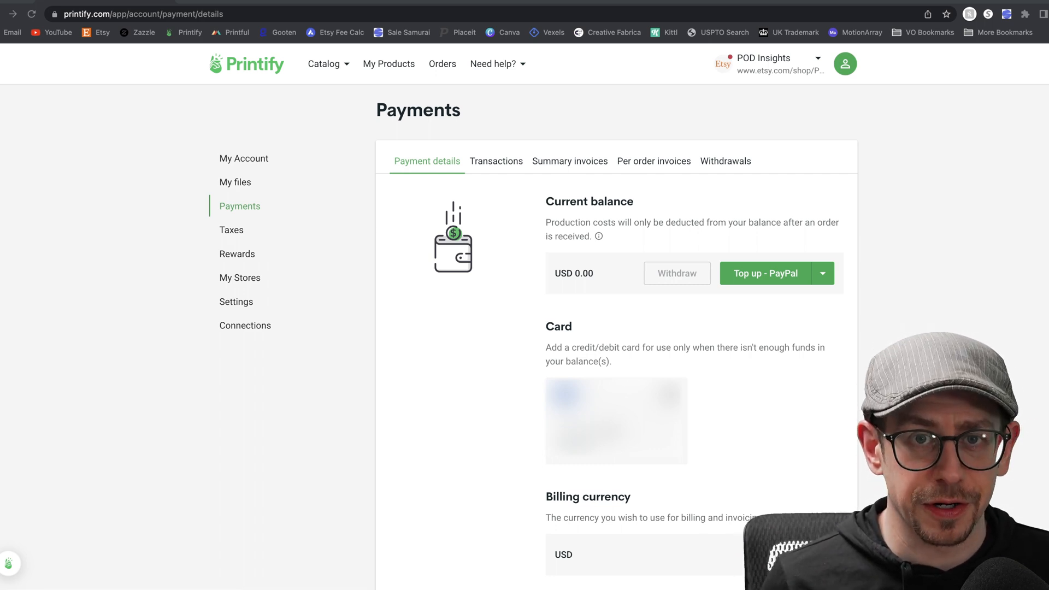
mouse_move(1031, 206)
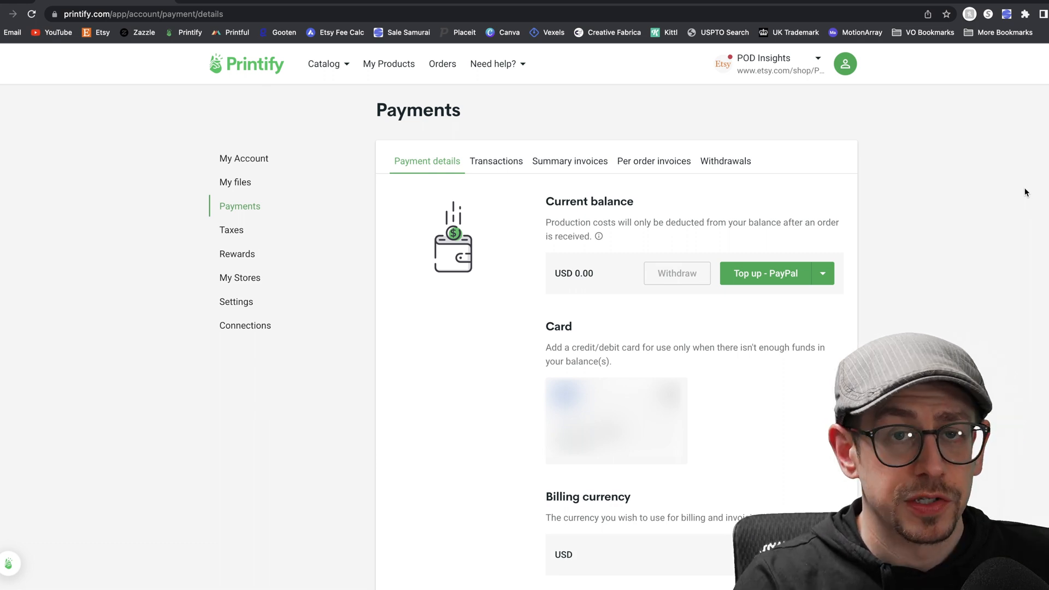
mouse_move(854, 73)
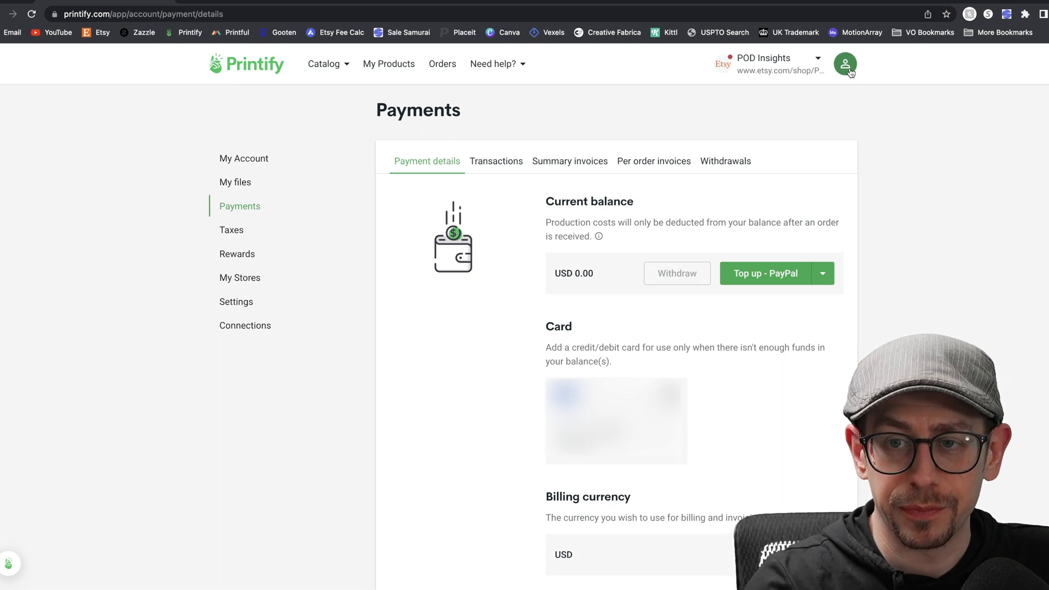
- Open the account menu, then scroll to billing currency USD, yearly Premium and Coupons
click(842, 64)
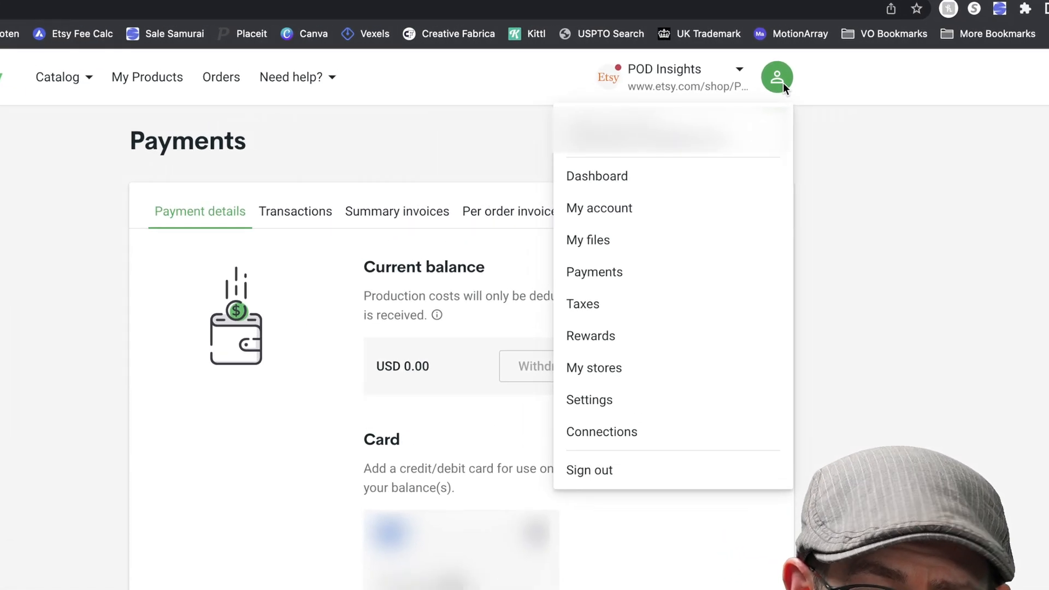
mouse_move(620, 284)
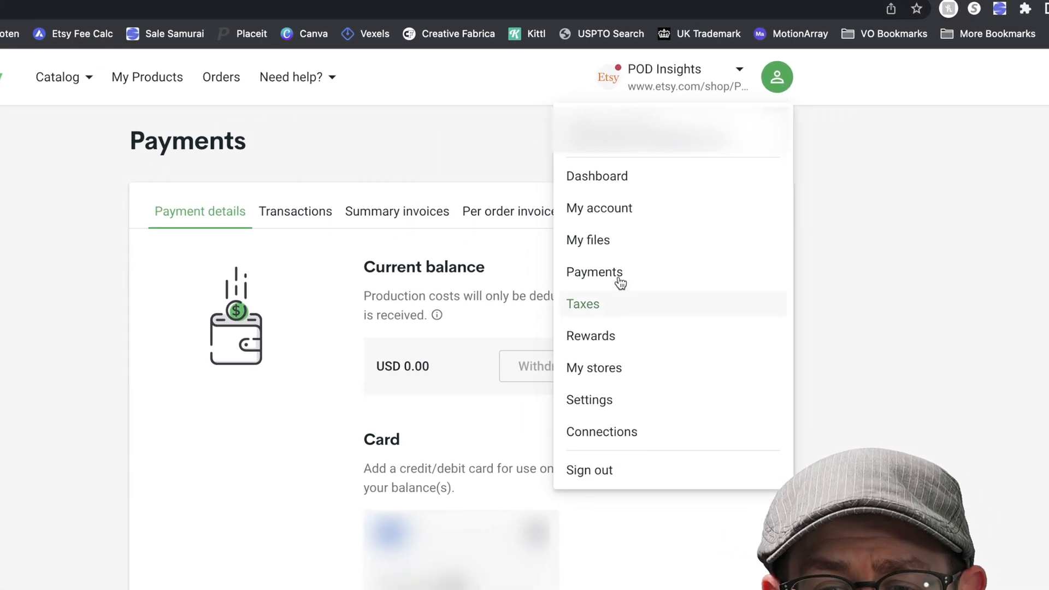
mouse_move(963, 217)
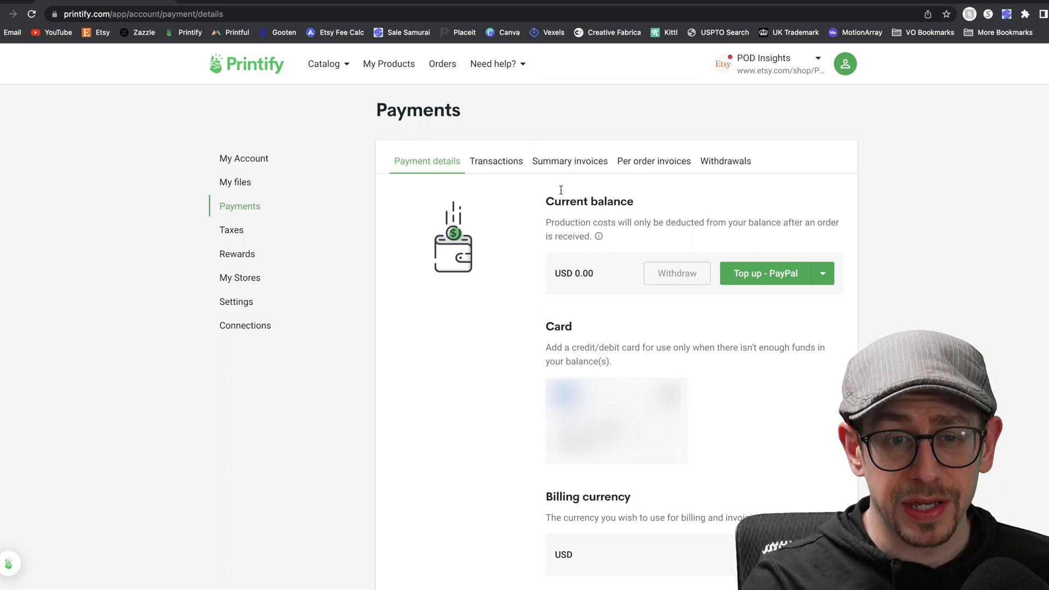
scroll(down, 3)
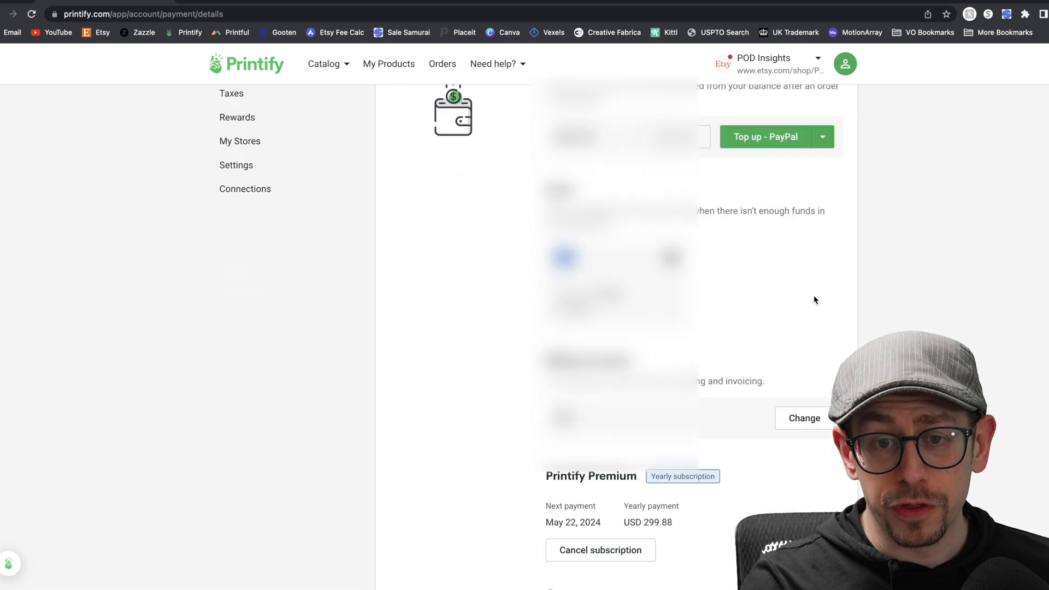
scroll(down, 3)
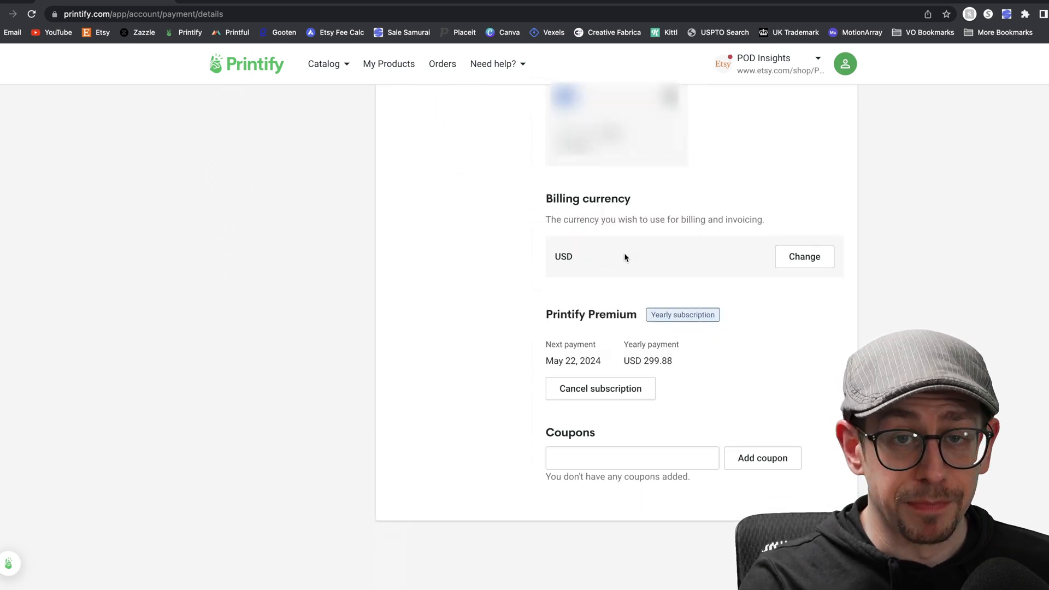
mouse_move(799, 262)
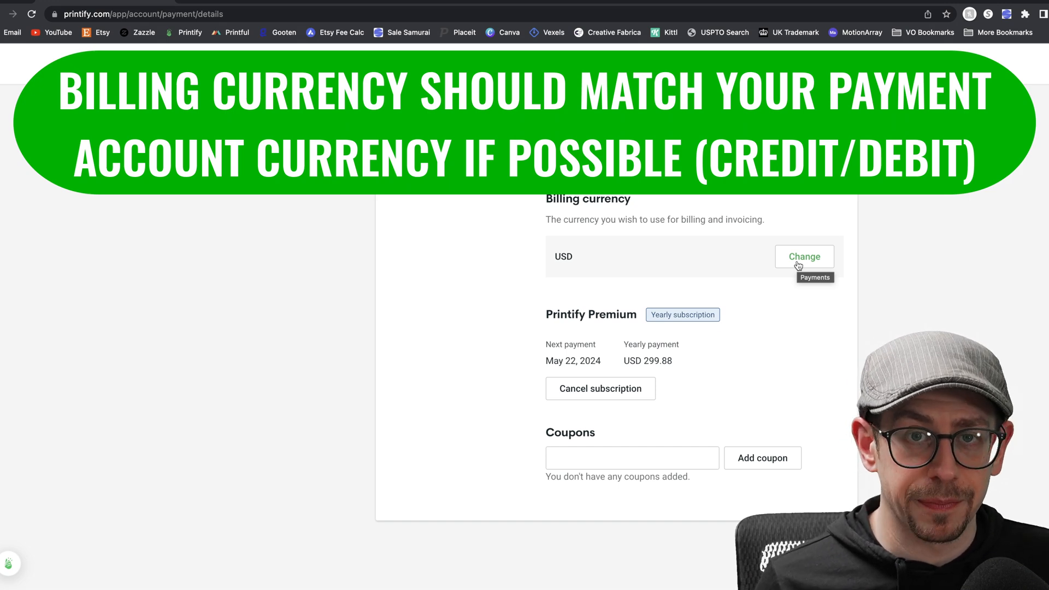
mouse_move(805, 322)
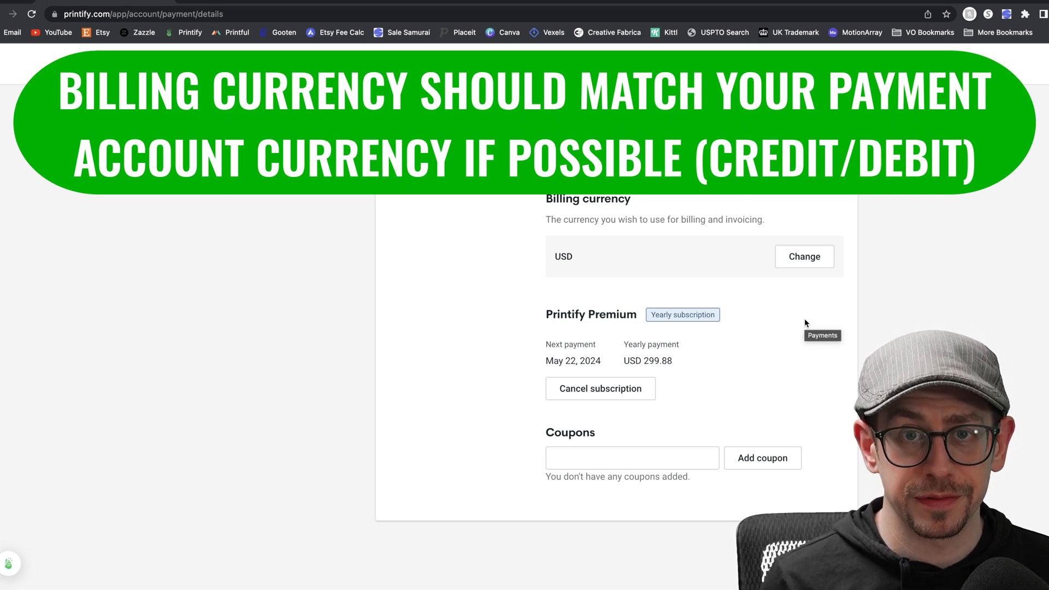
- Open the Change billing currency dialog, showing USD selected with its switching notes
click(804, 256)
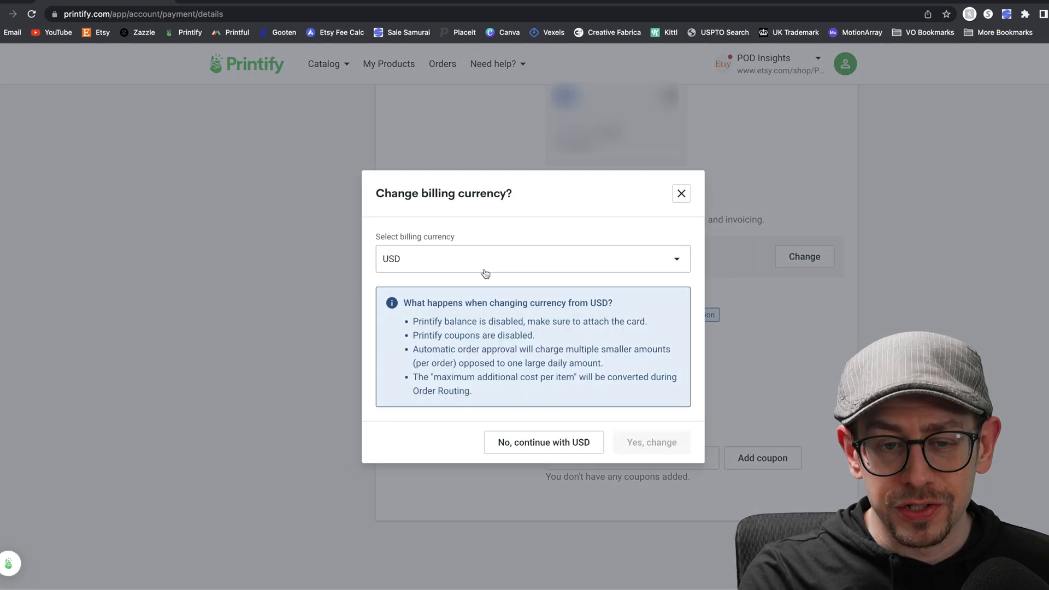
mouse_move(583, 301)
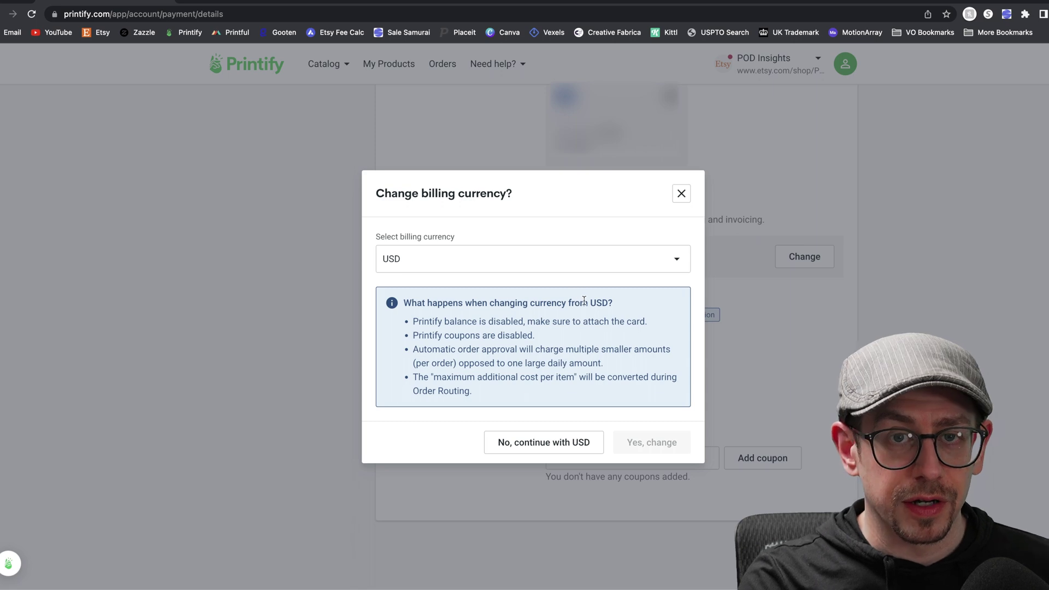
mouse_move(675, 282)
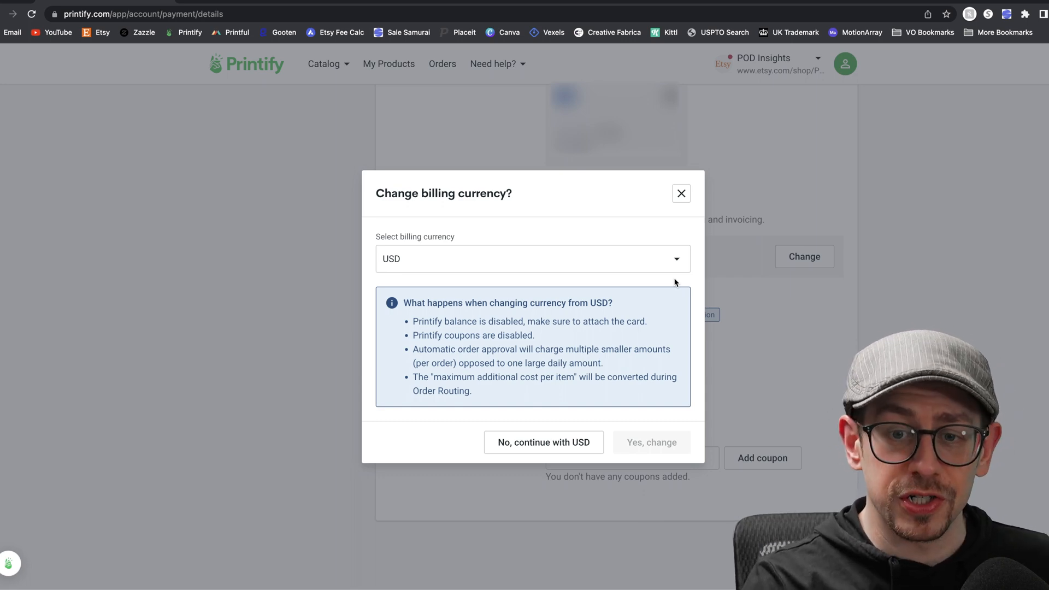
- Choose 'No, continue with USD' to dismiss the currency dialog unchanged
click(533, 258)
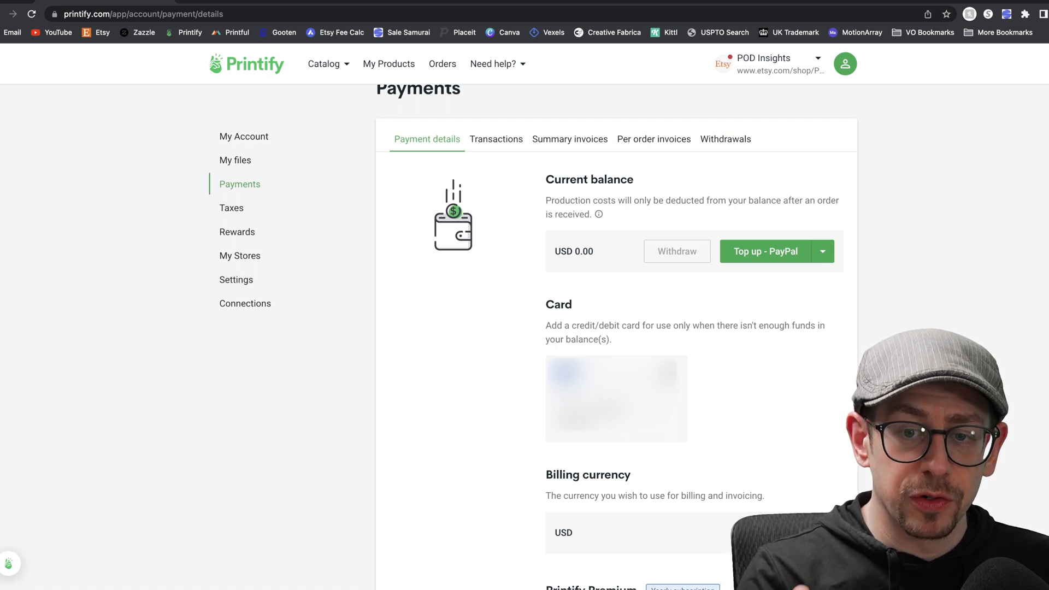
mouse_move(803, 262)
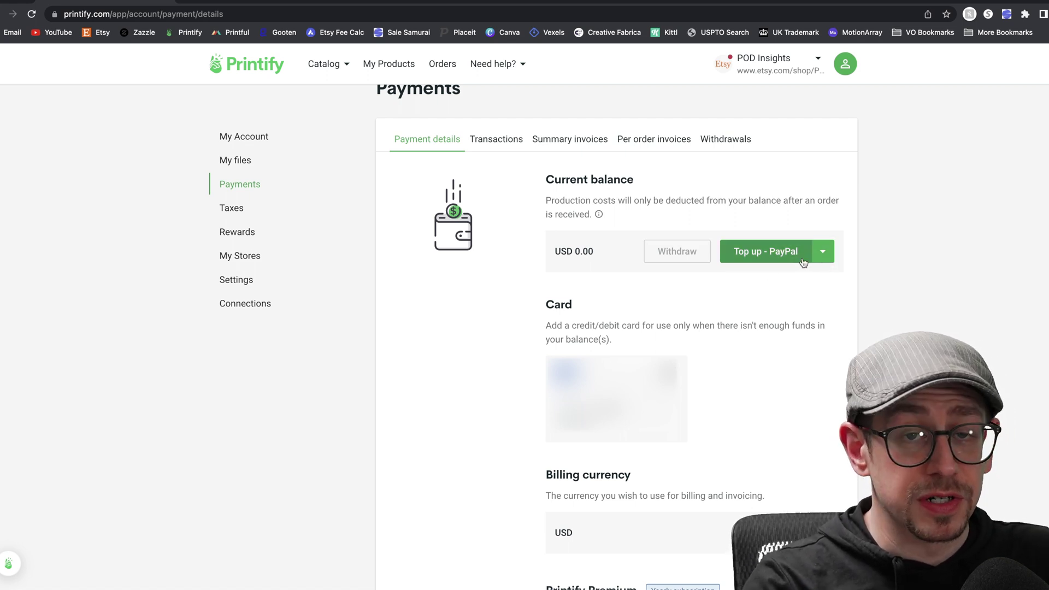
click(822, 251)
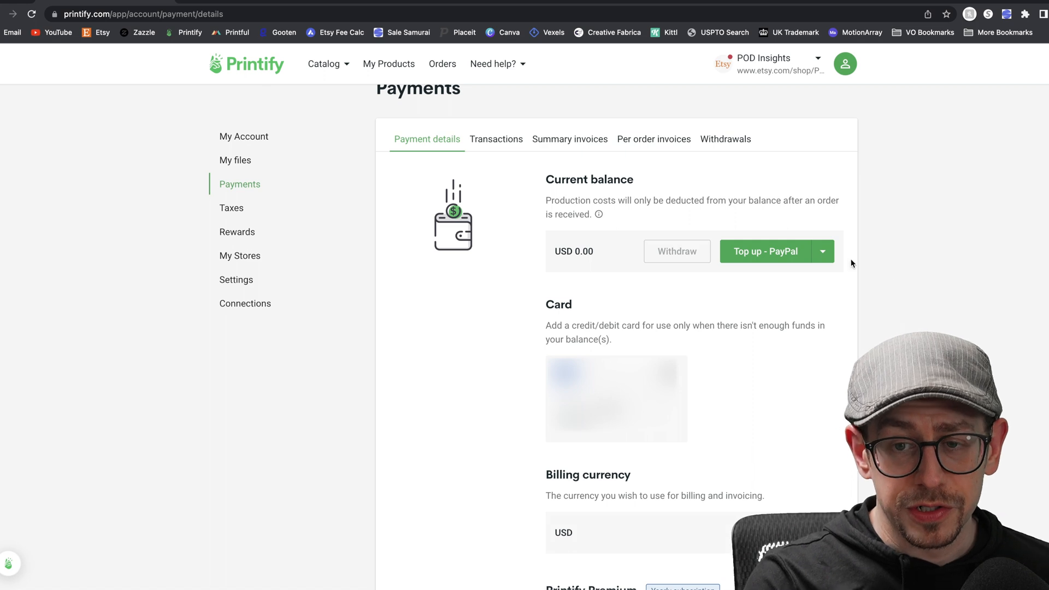
click(822, 251)
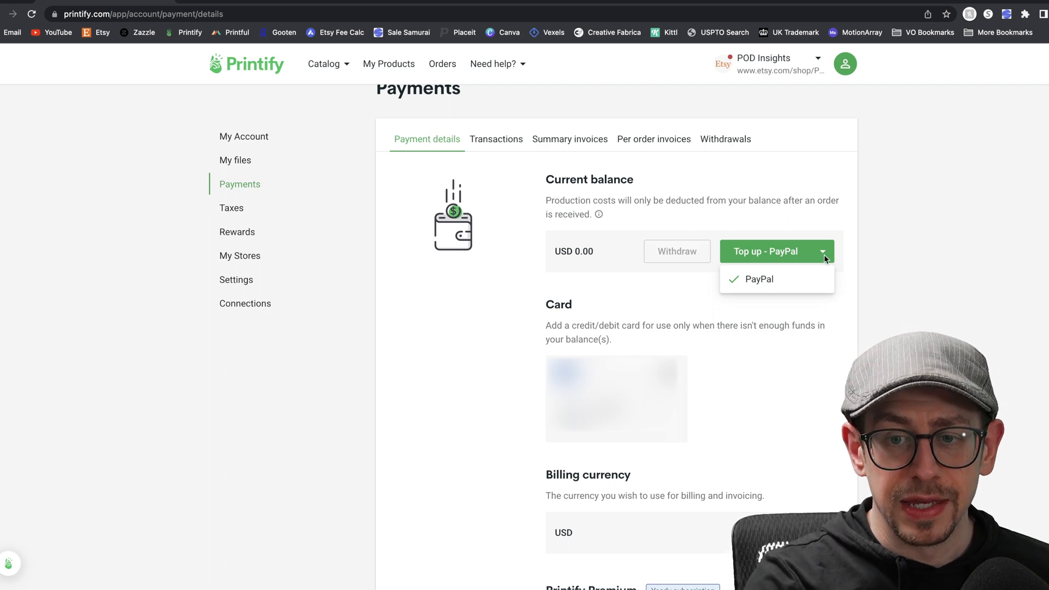
click(765, 252)
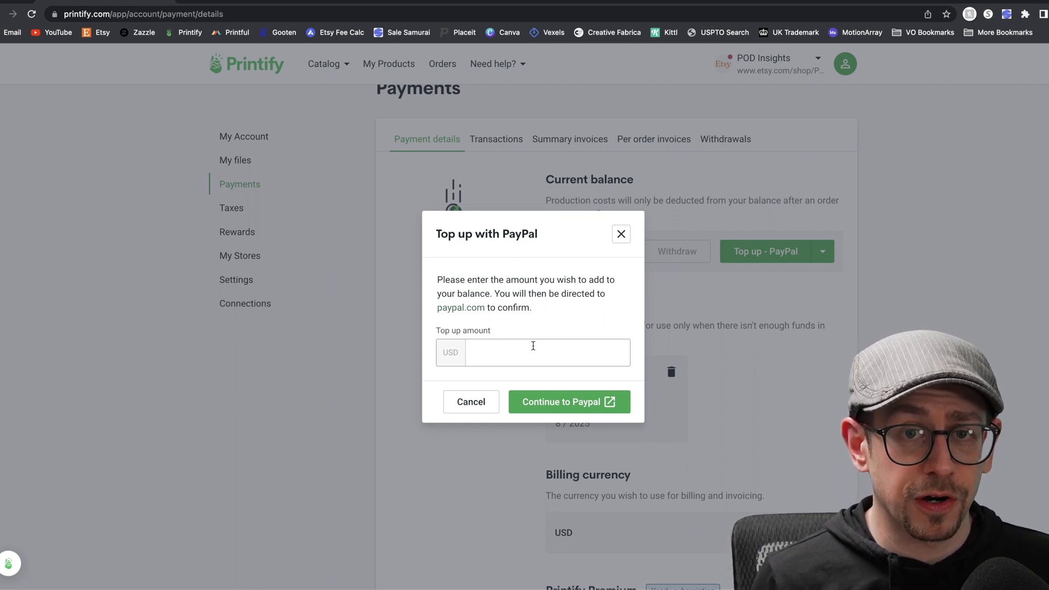
click(533, 352)
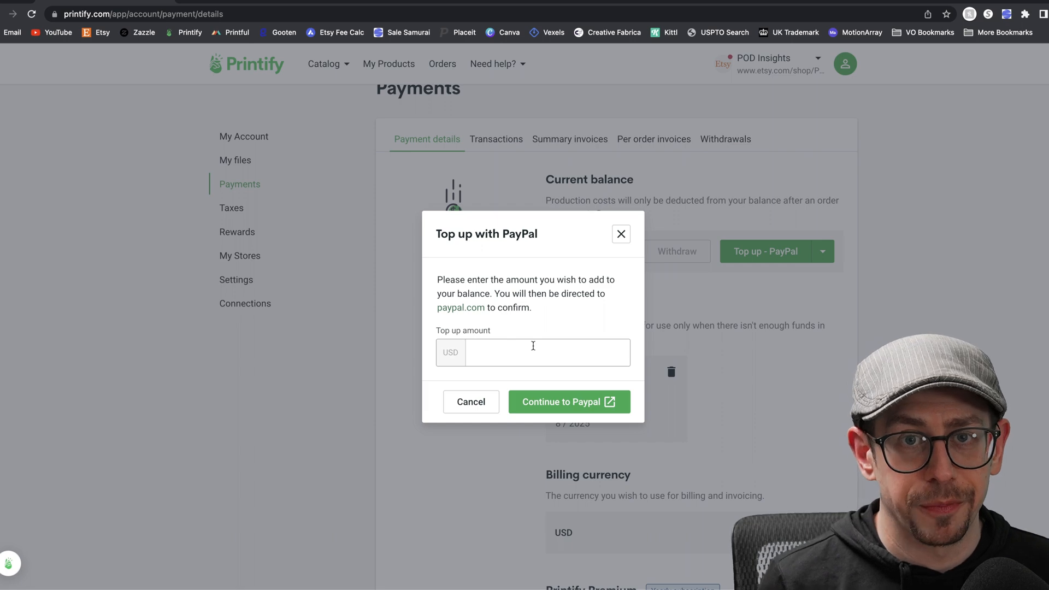
click(471, 401)
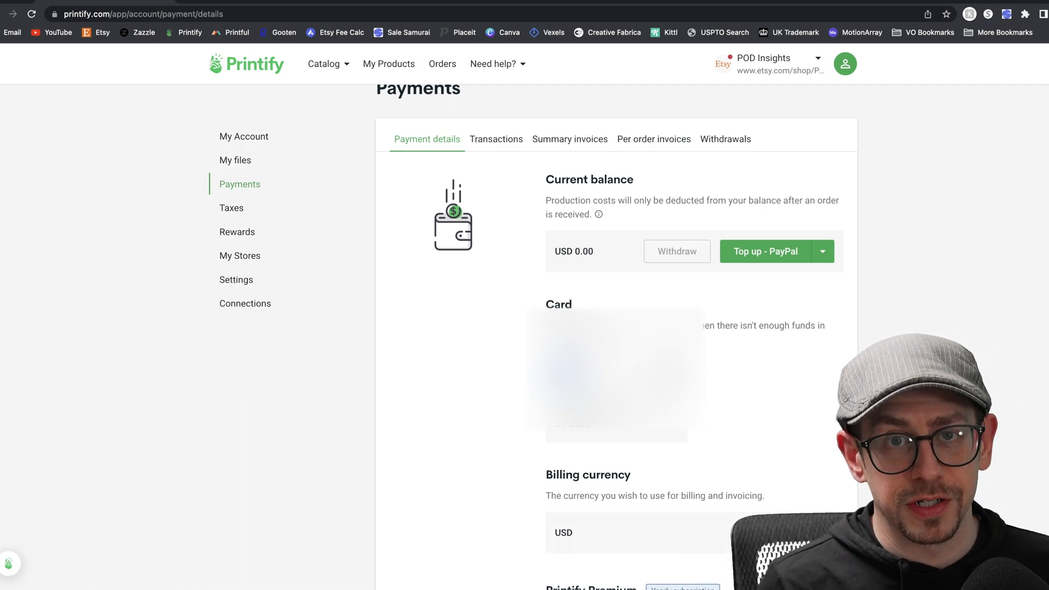
scroll(down, 3)
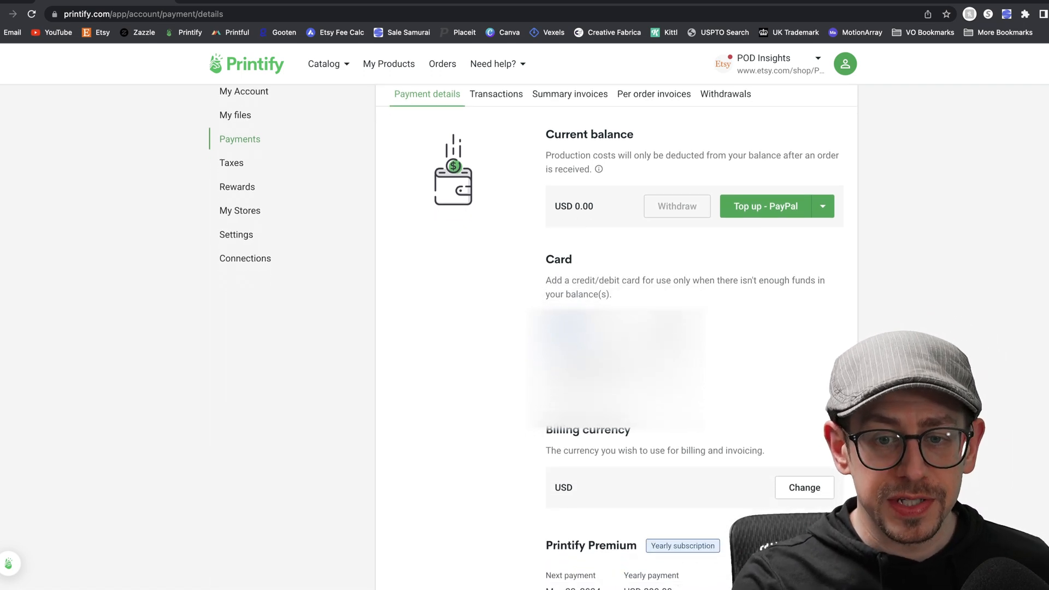
scroll(down, 3)
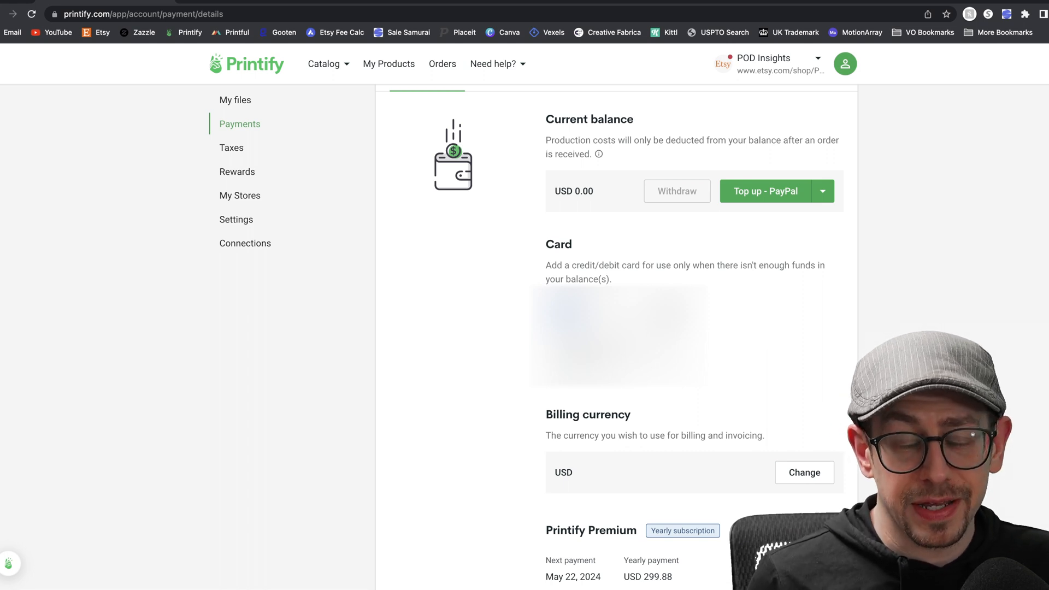
scroll(down, 3)
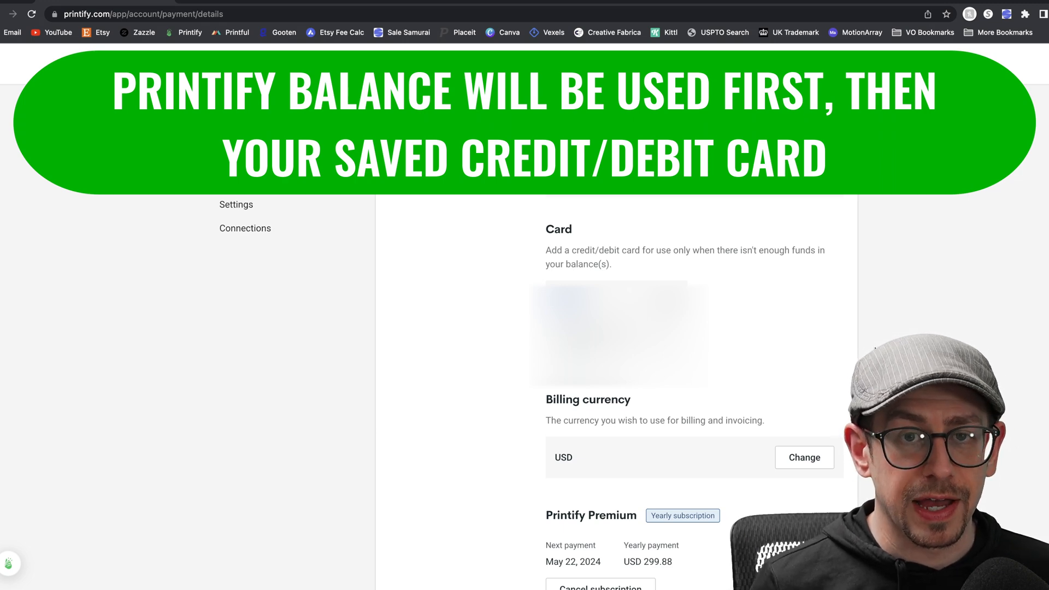
scroll(down, 3)
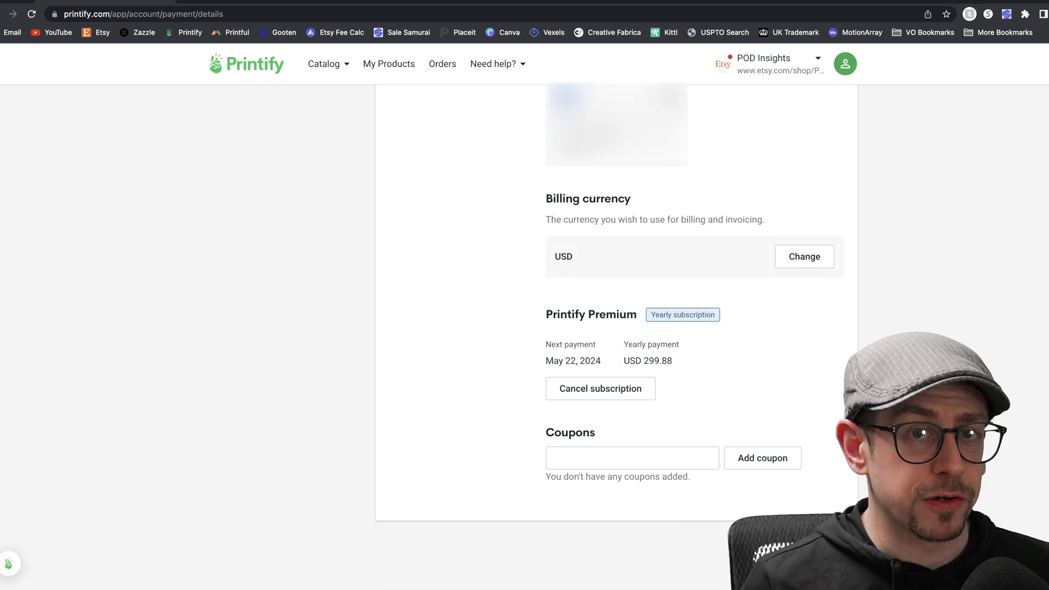
click(632, 458)
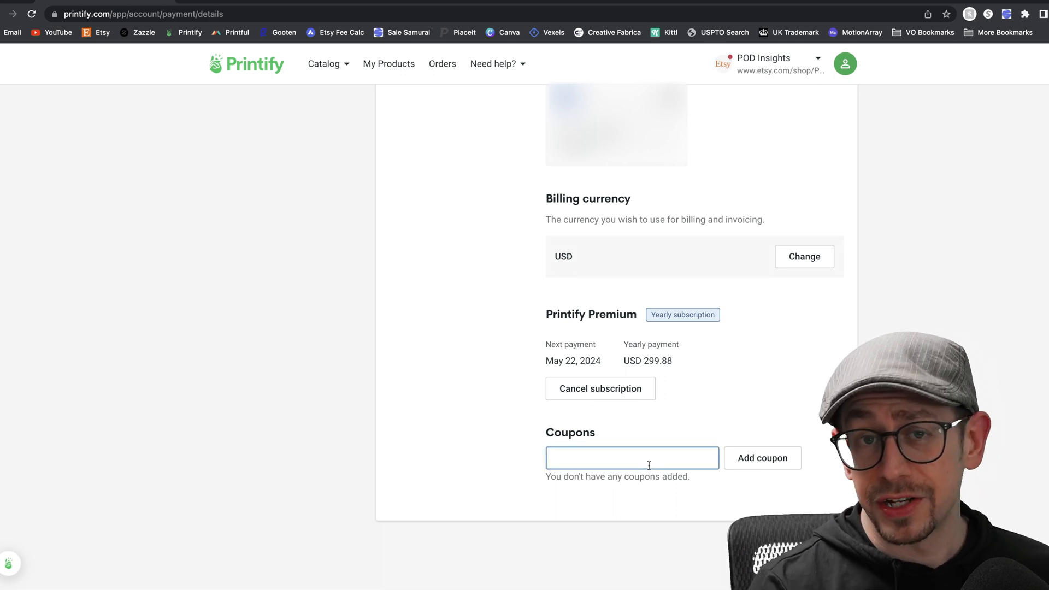
click(632, 458)
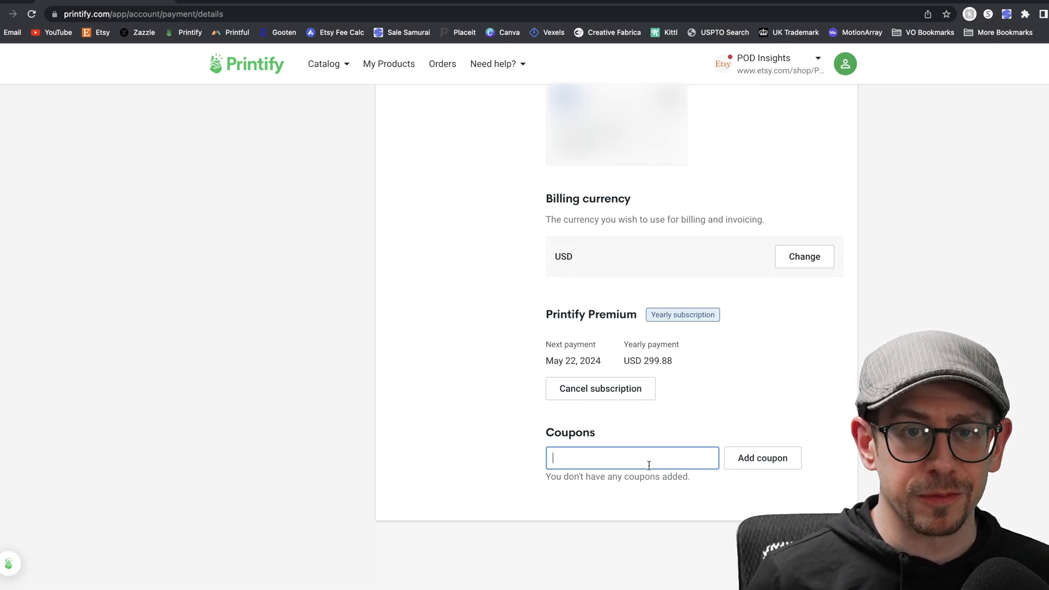
scroll(up, 3)
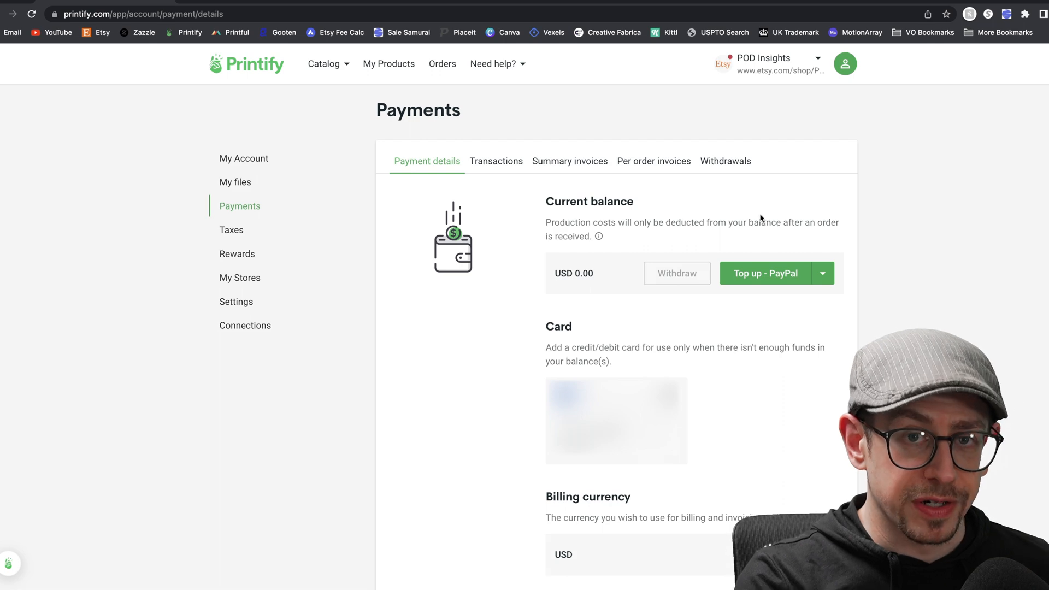
mouse_move(523, 184)
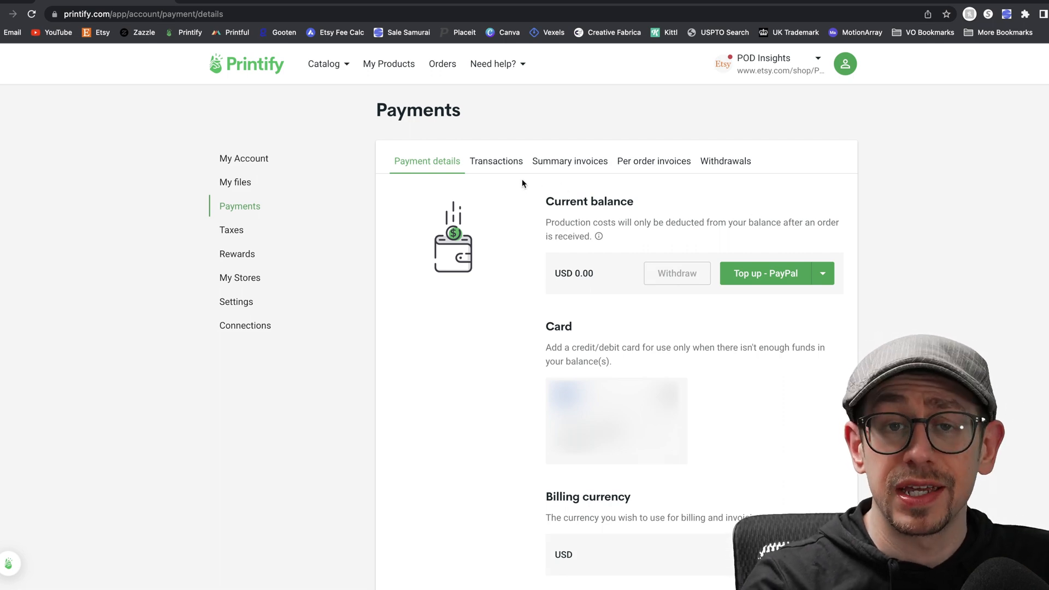
- Review the Transactions tab, then show Summary invoices from Apr 2023 back to 2022
click(496, 161)
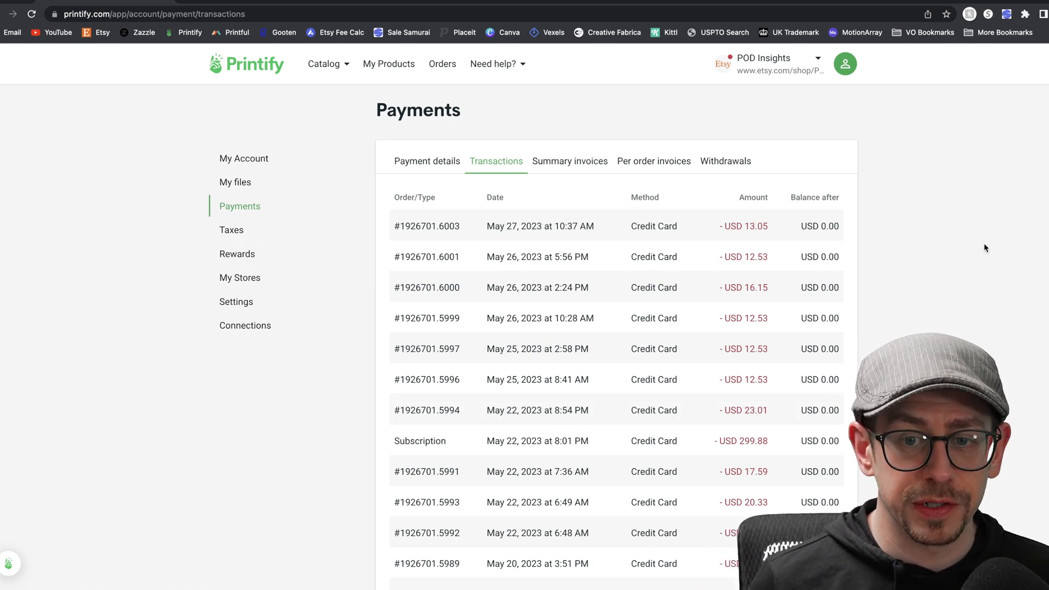
click(569, 161)
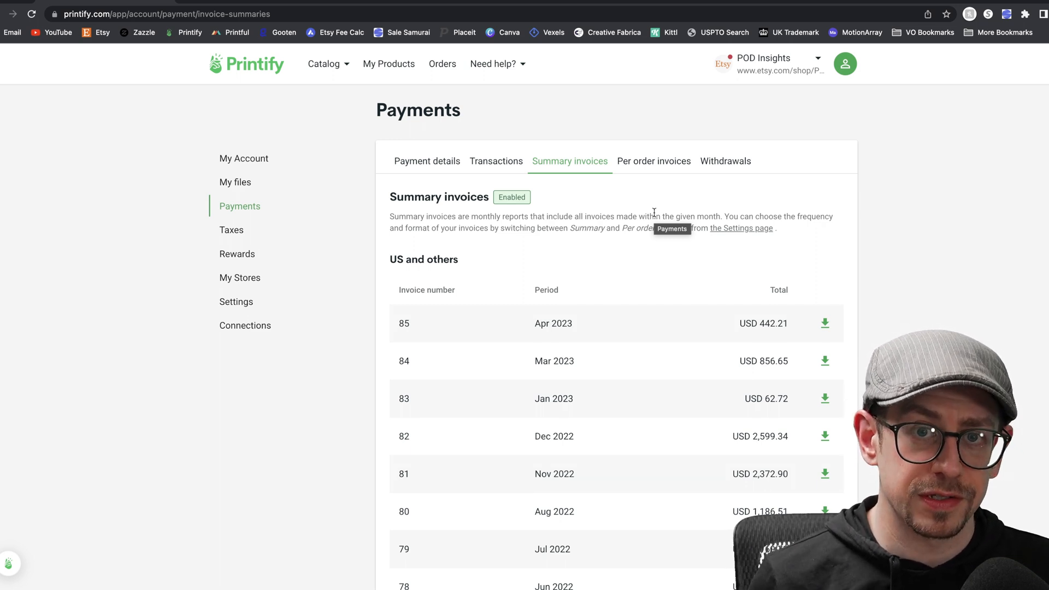
- Follow the Settings page link and scroll to invoices frequency, currently Monthly
click(236, 302)
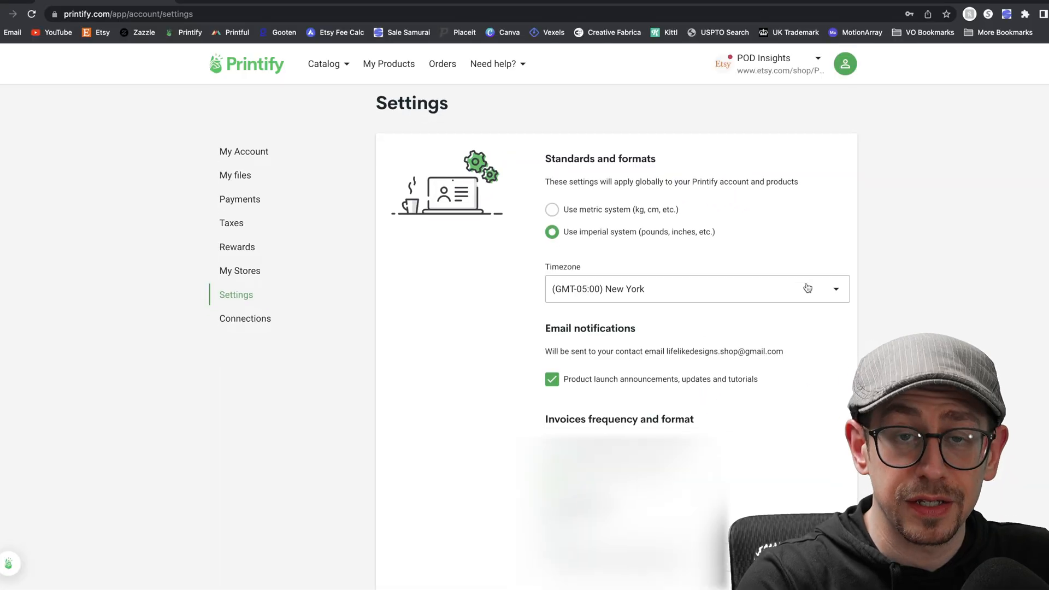
scroll(down, 3)
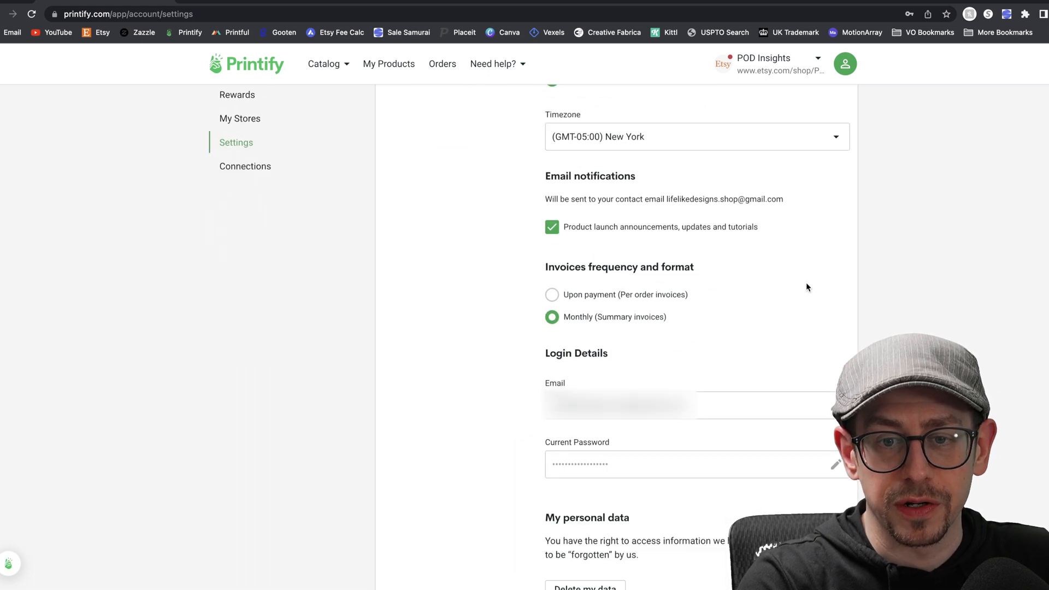